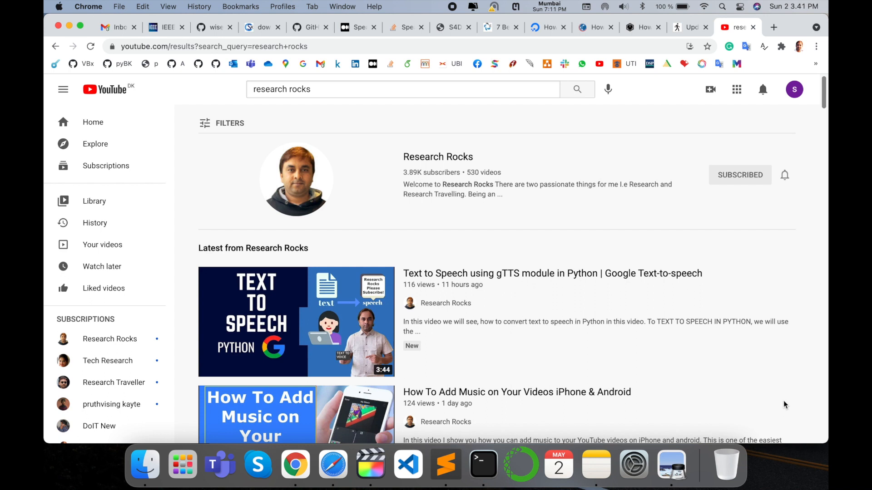
# - Bring up a Terminal window with a fresh shell prompt from the Dock
pyautogui.click(483, 465)
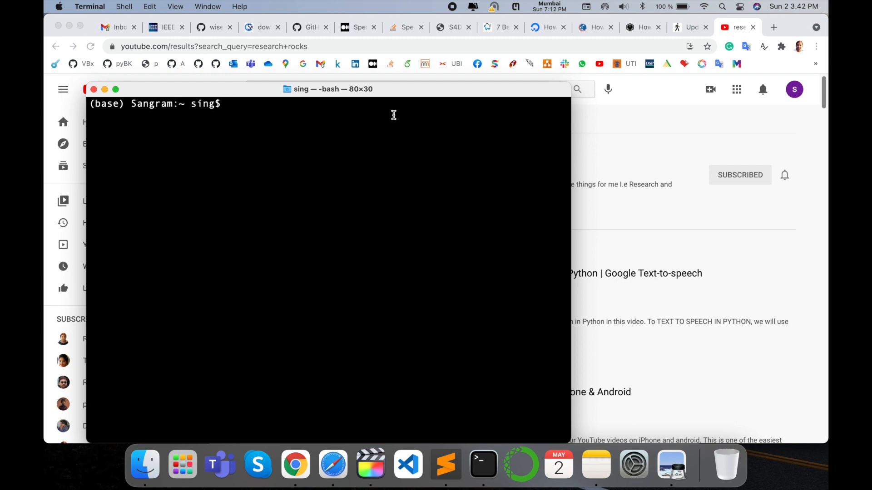
# - Focus the Terminal window to run 'brew search rsync'
pyautogui.click(690, 28)
pyautogui.write('brew search rsync')
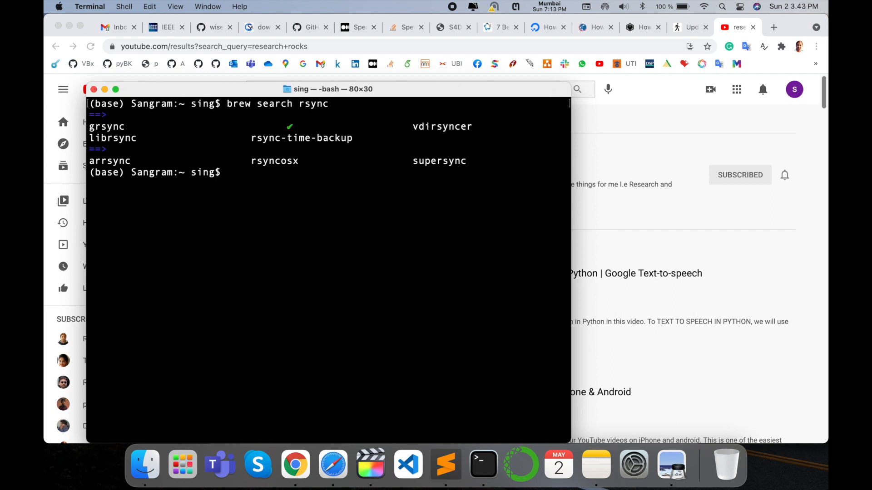
pyautogui.moveTo(483, 464)
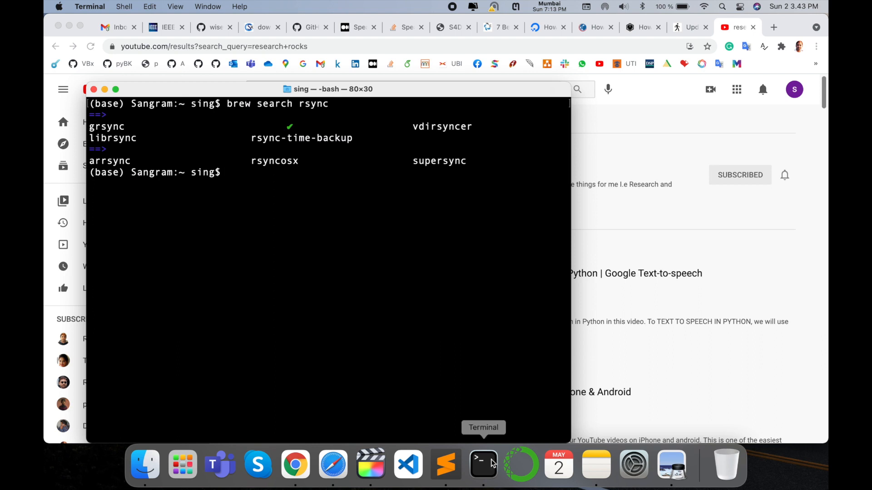
# - Run 'brew install rsync', which reports rsync 3.2.3 already installed and up to date
pyautogui.write('brew insta')
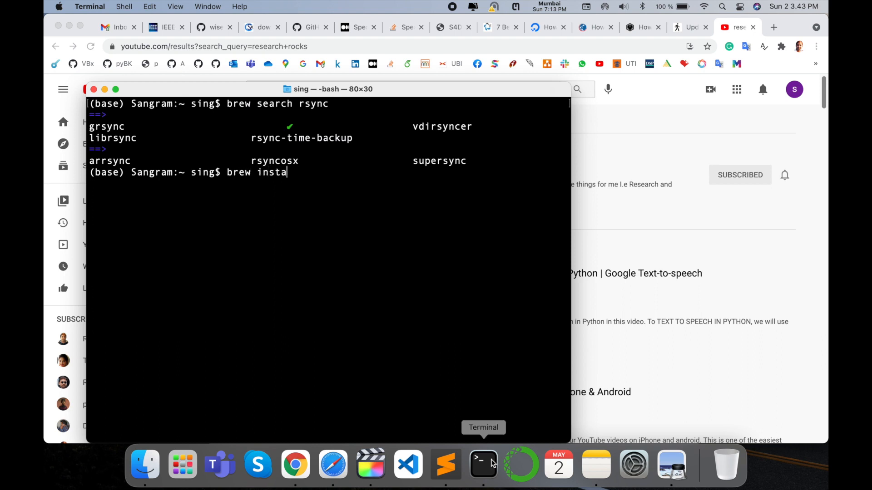
pyautogui.write('ll')
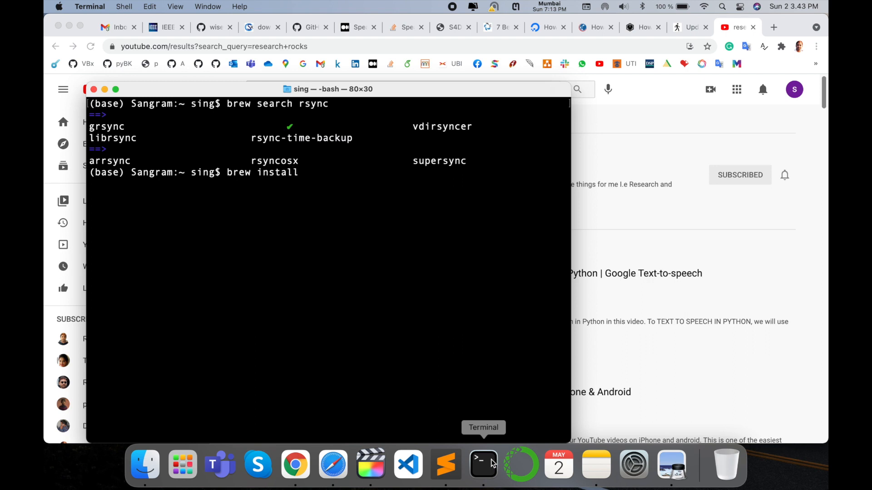
pyautogui.write('rsync')
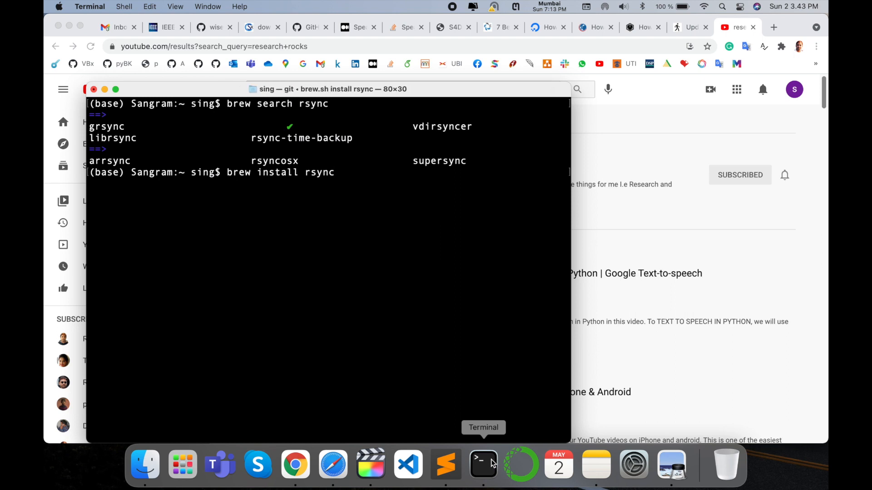
pyautogui.press('Return')
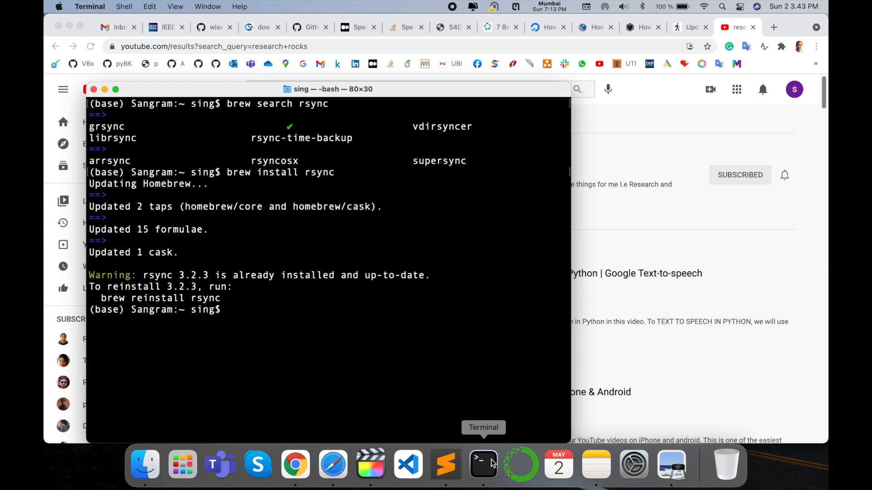
pyautogui.moveTo(332, 463)
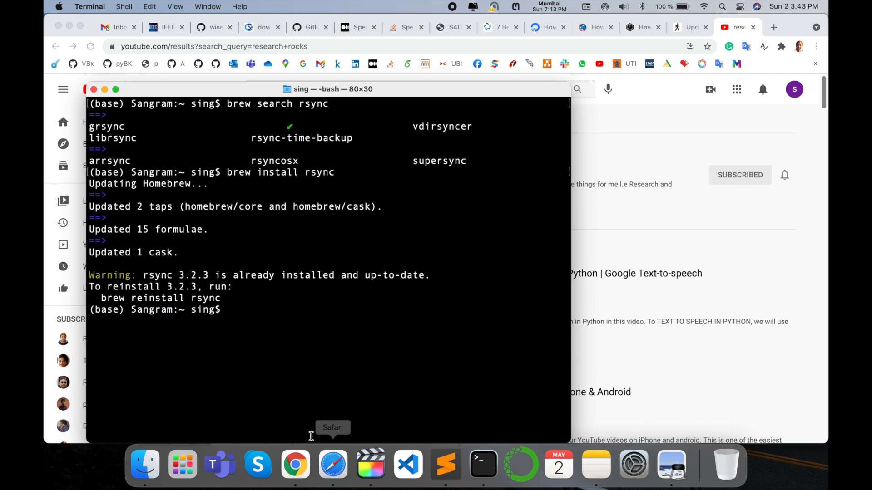